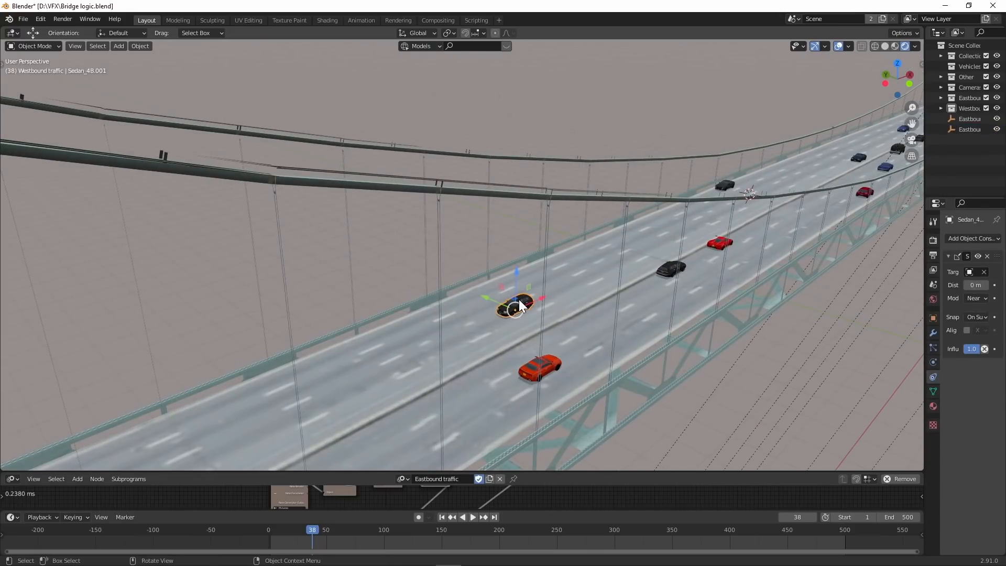
Step: Bring the westbound sedans on the bridge road into closer view
left_click_drag(517, 307, 594, 297)
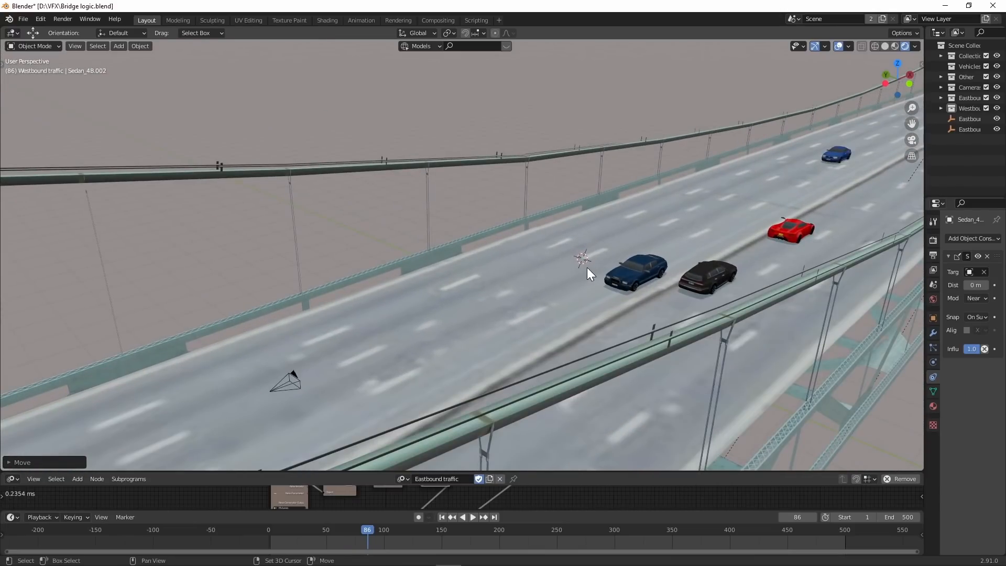
Step: Add a Suzanne monkey head and move it to the Westbound traffic collection
left_click(119, 46)
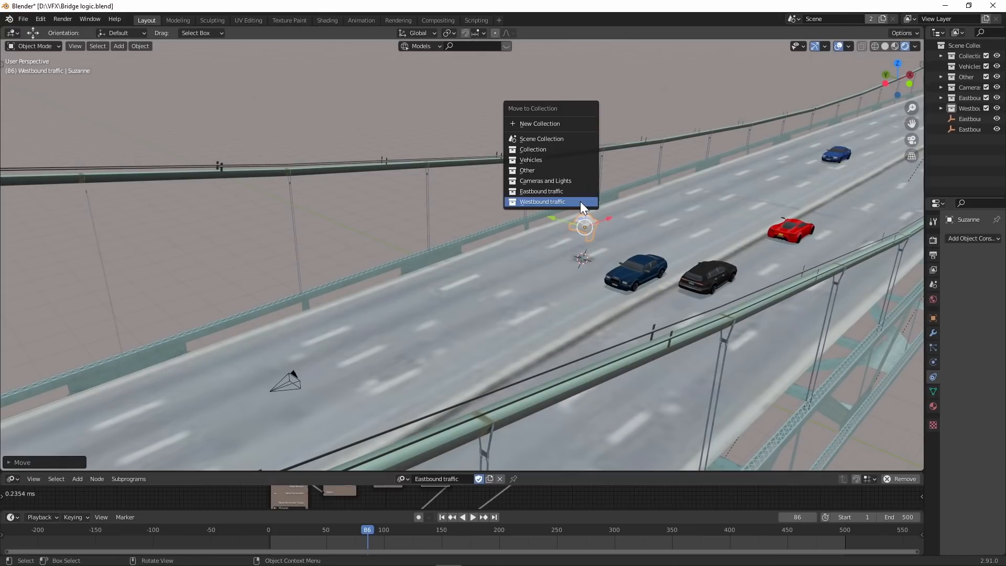
mouse_move(555, 210)
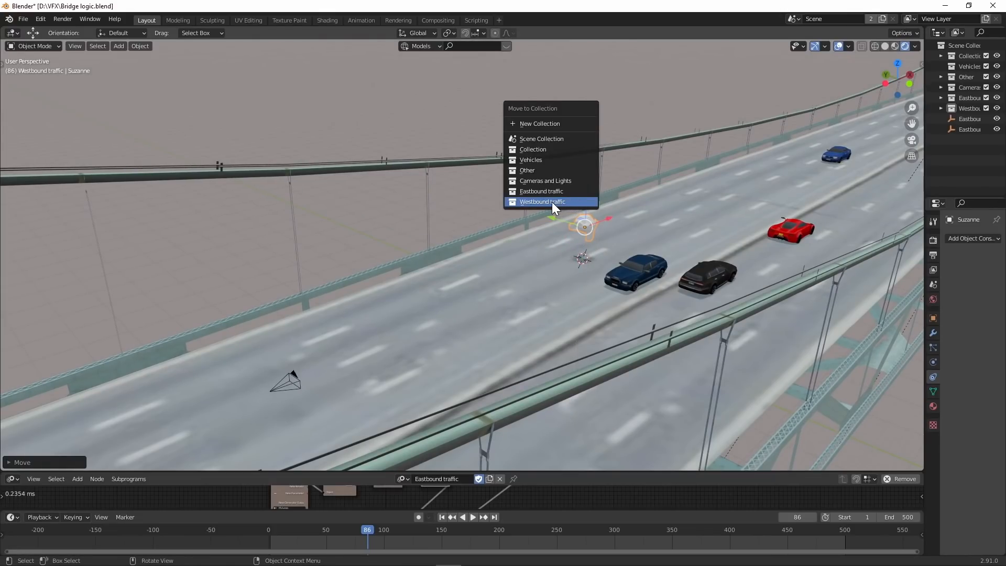
left_click(542, 202)
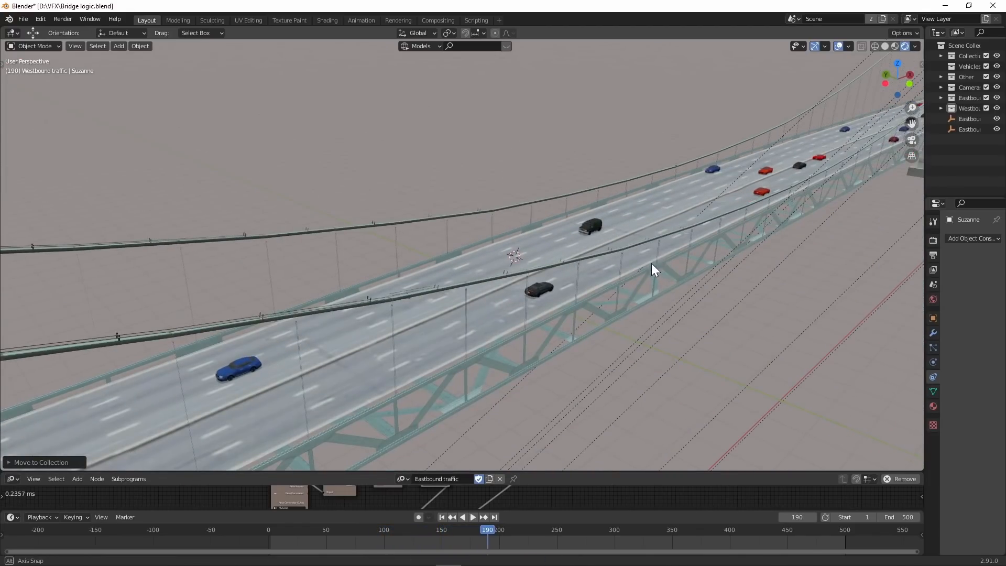
Step: Orbit the viewport to look along the bridge at frame 190
left_click_drag(652, 269, 632, 240)
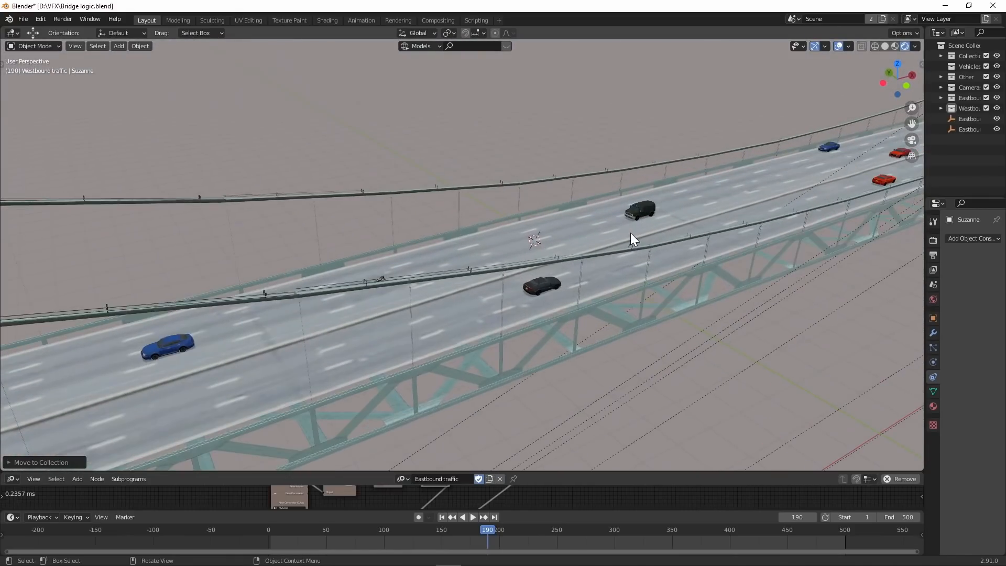
mouse_move(313, 234)
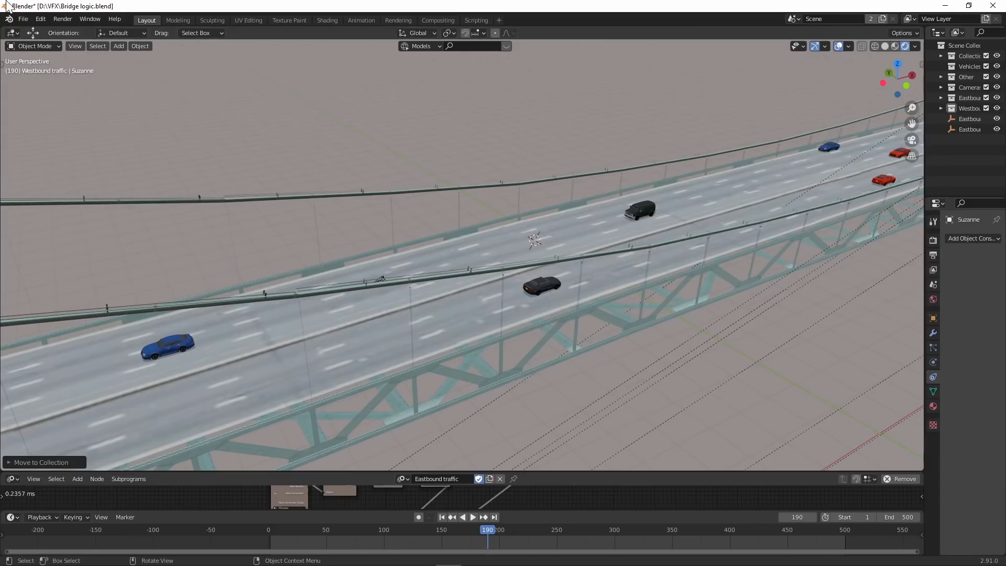
mouse_move(469, 96)
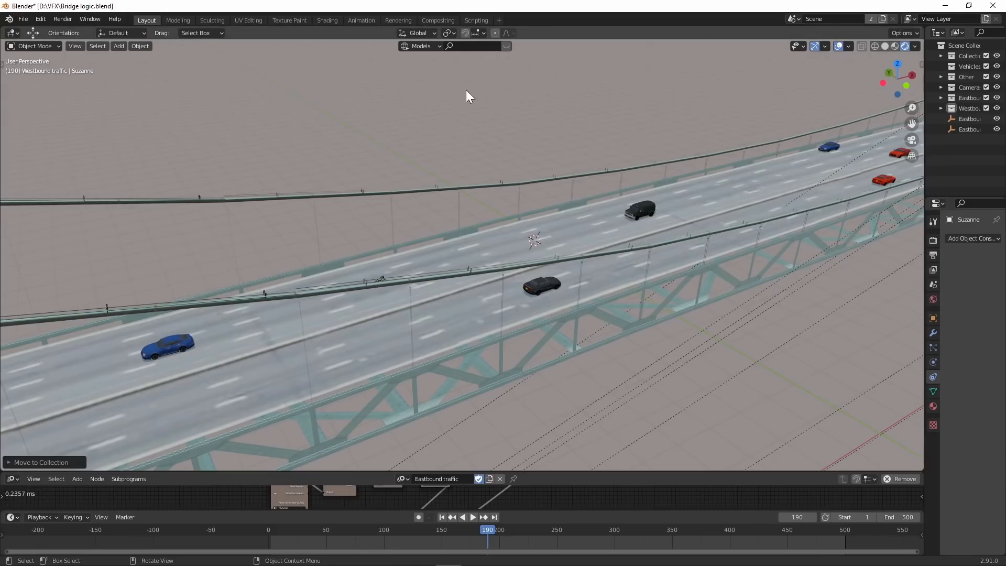